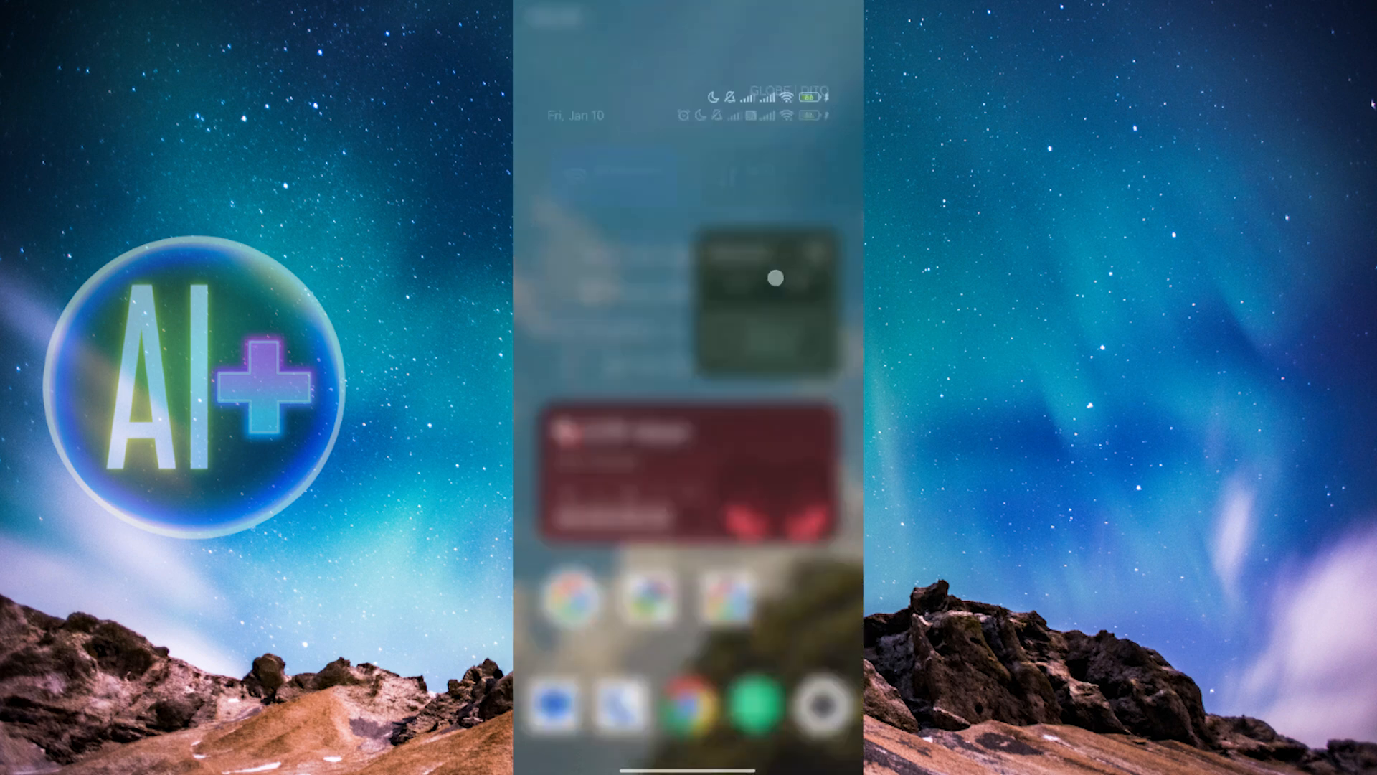
Scroll through the app drawer and launch the phone's Settings app
scroll("down", 3)
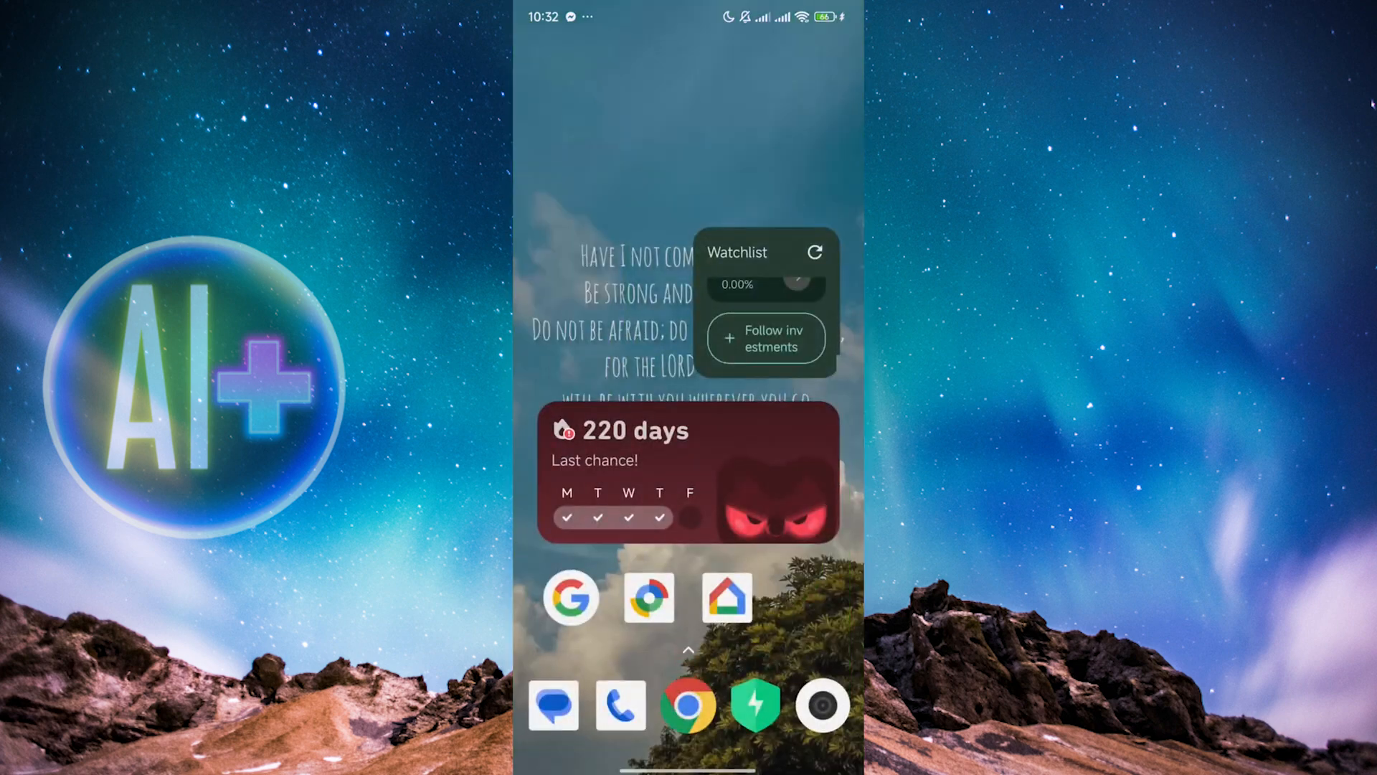
scroll("up", 3)
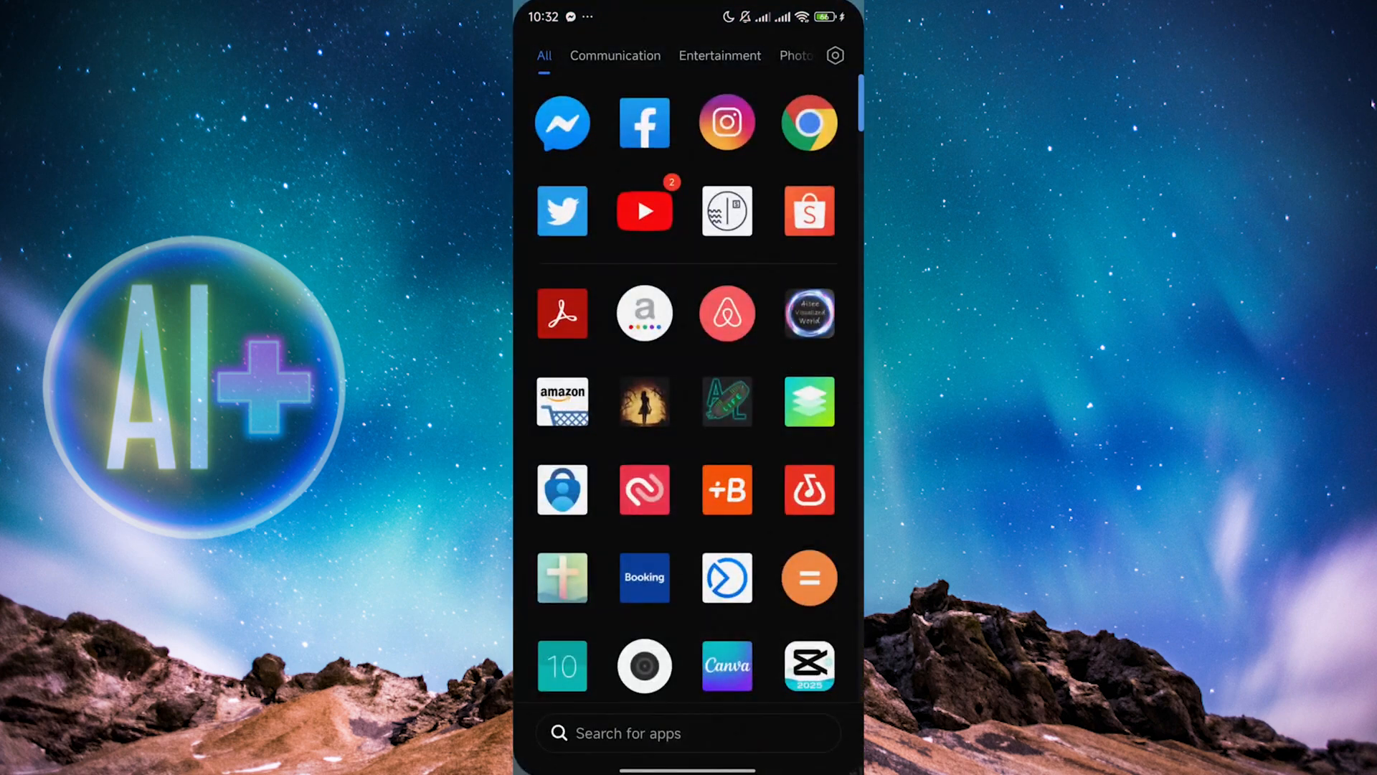
scroll("down", 3)
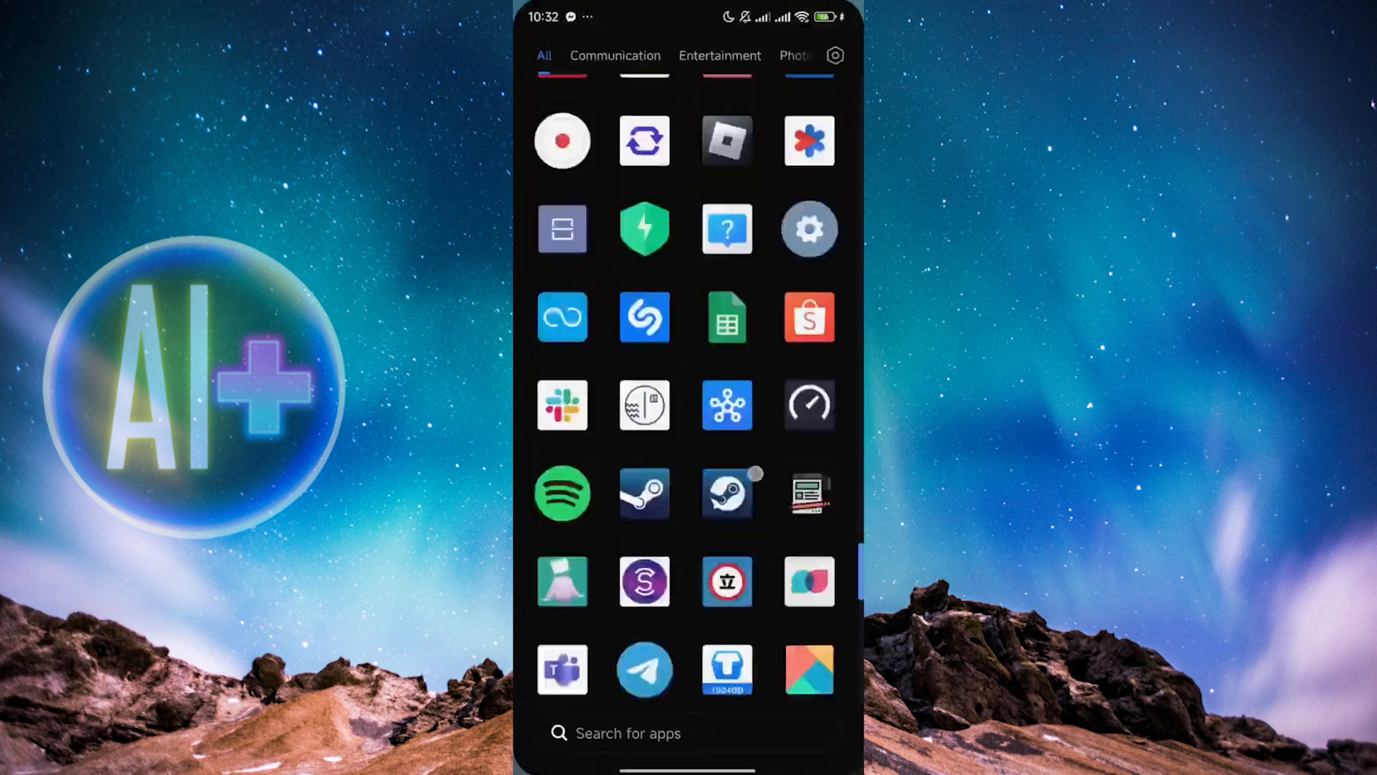
scroll("down", 3)
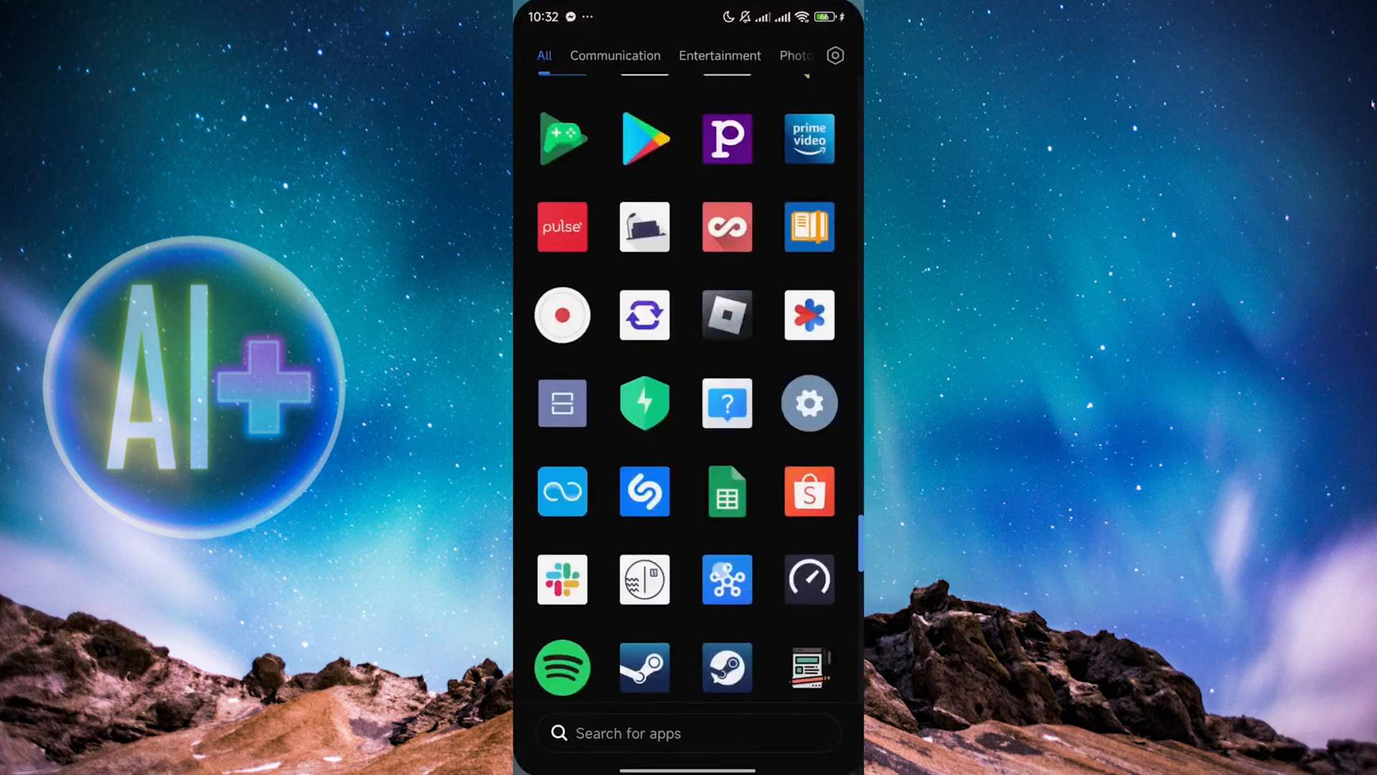
left_click(832, 56)
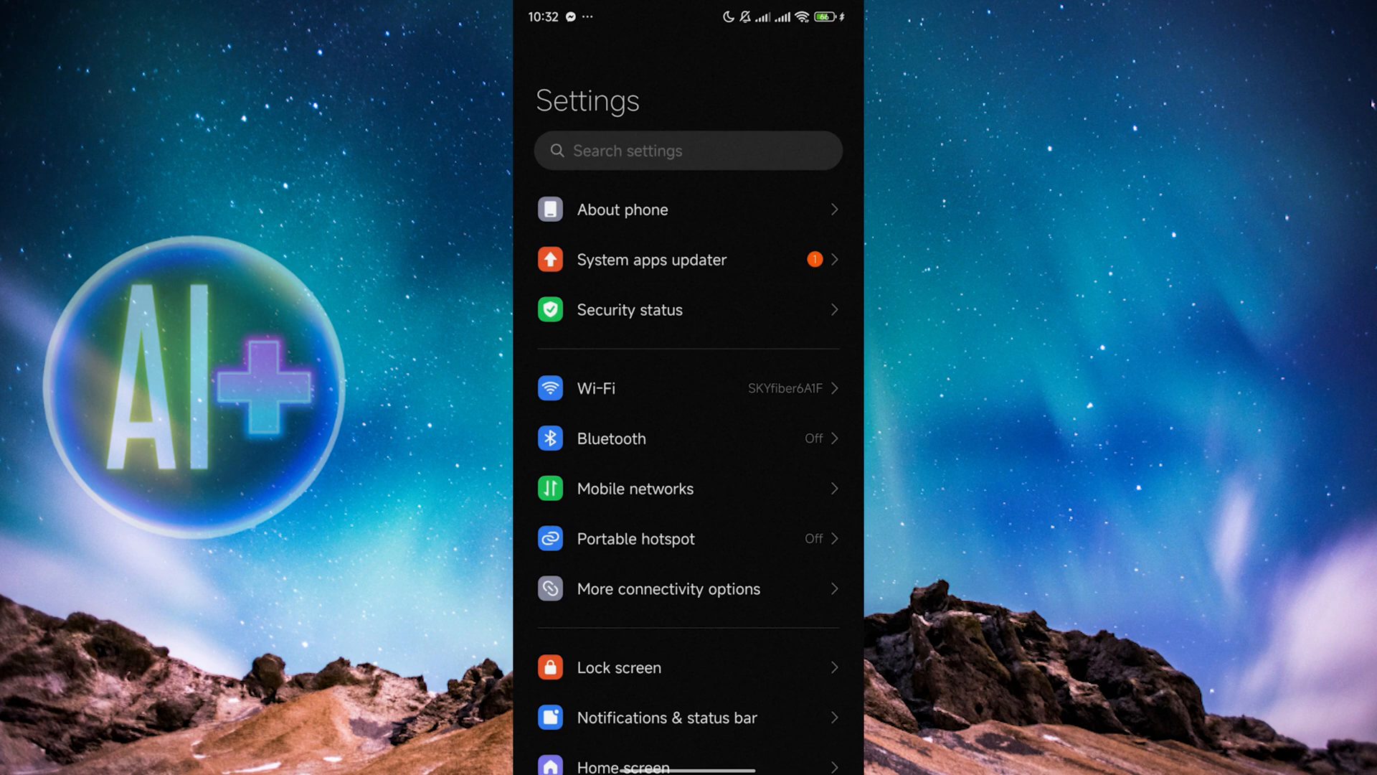
Scroll down the Settings list toward the Google account entry
scroll("down", 3)
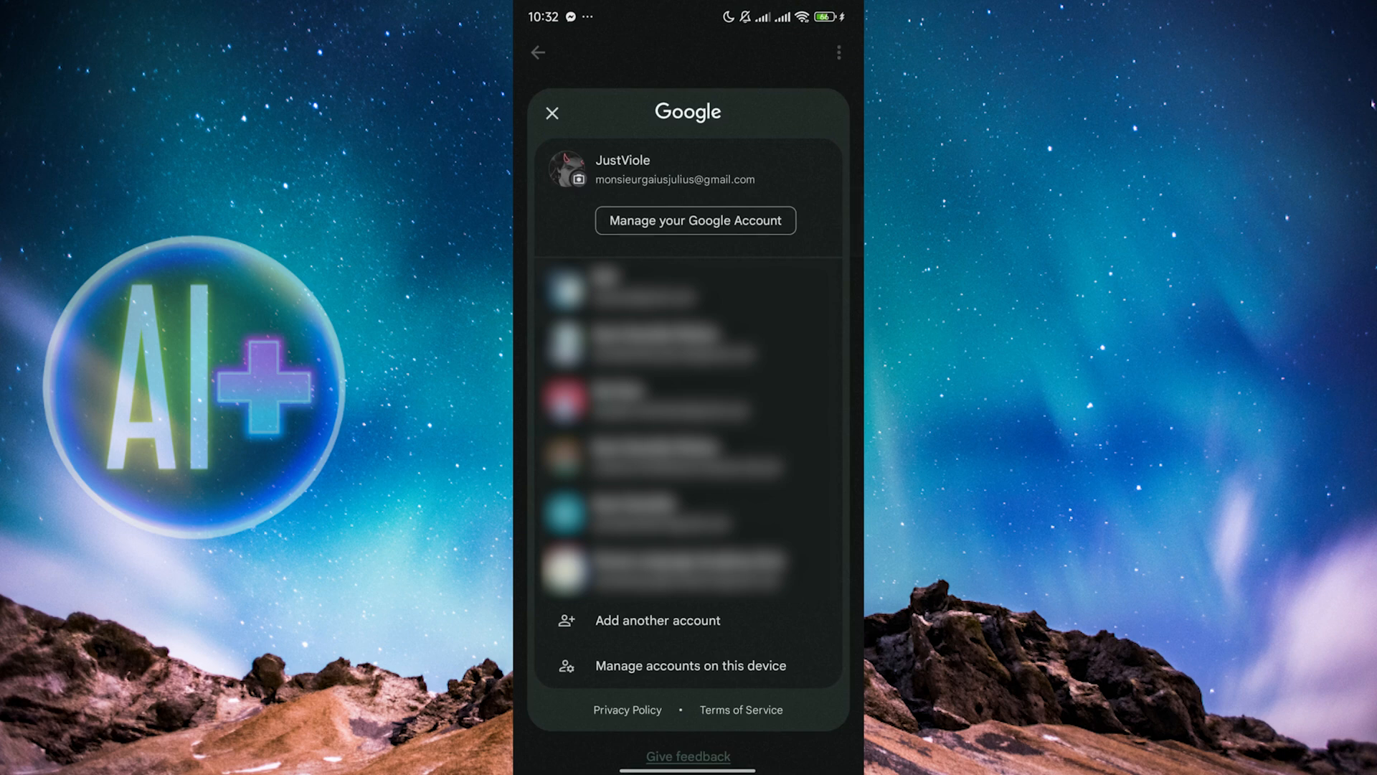
Go to Manage your Google Account, Data & privacy, and reach Web & App Activity
left_click(694, 221)
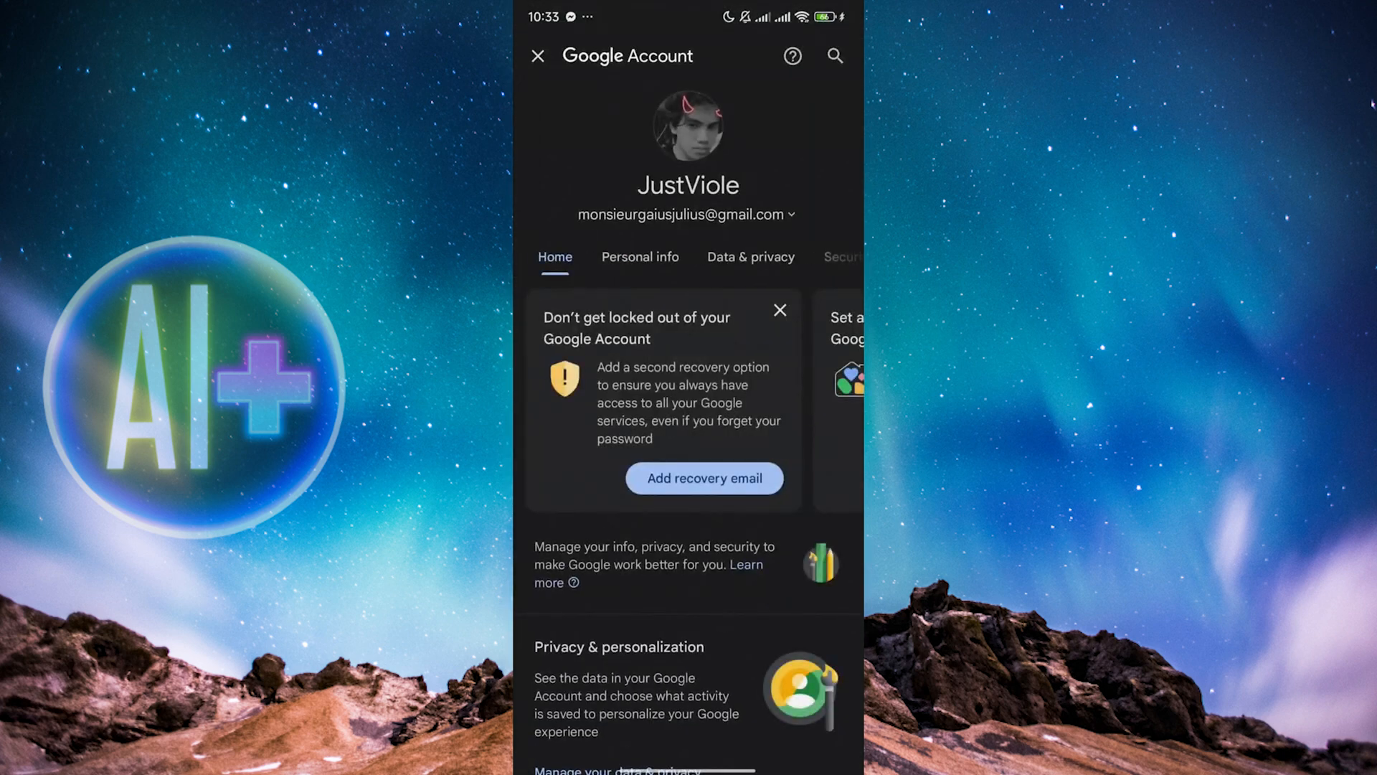
left_click(751, 257)
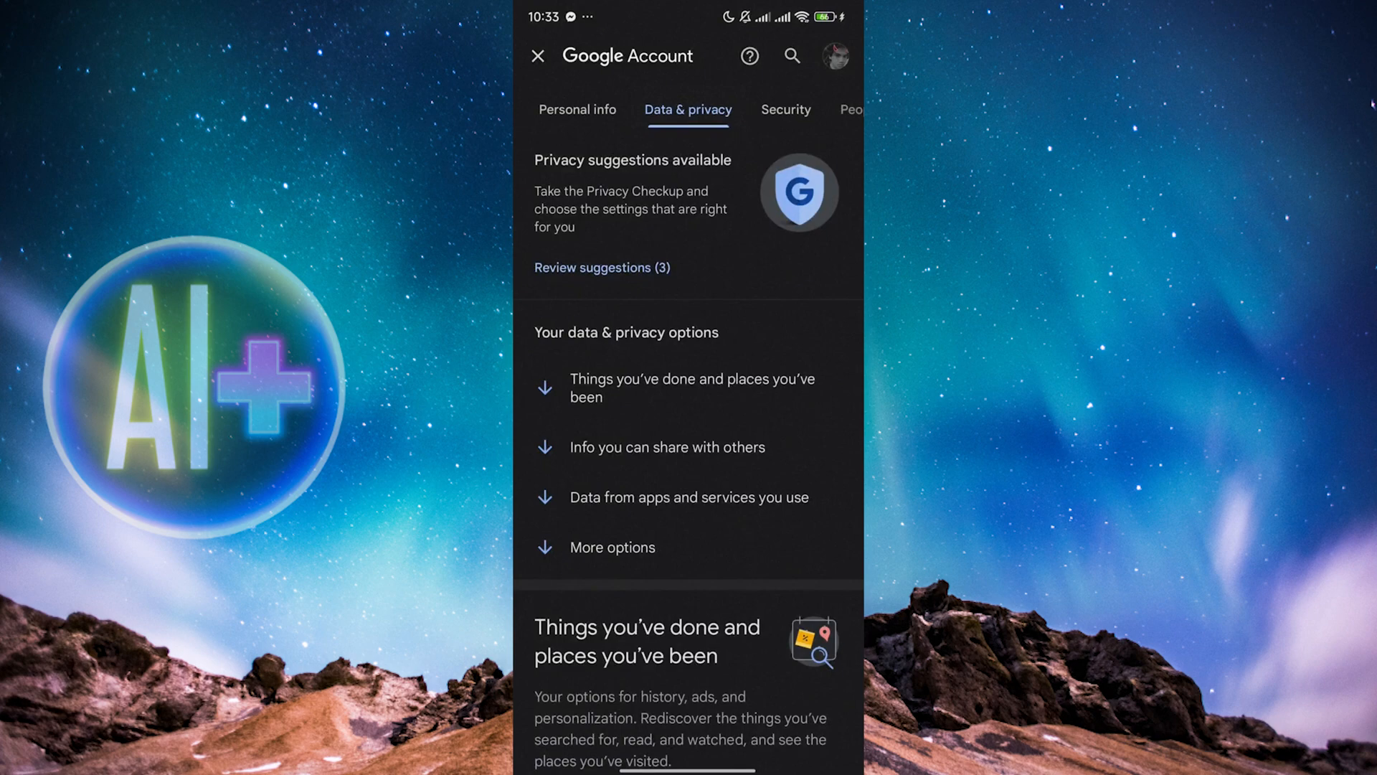
scroll("down", 3)
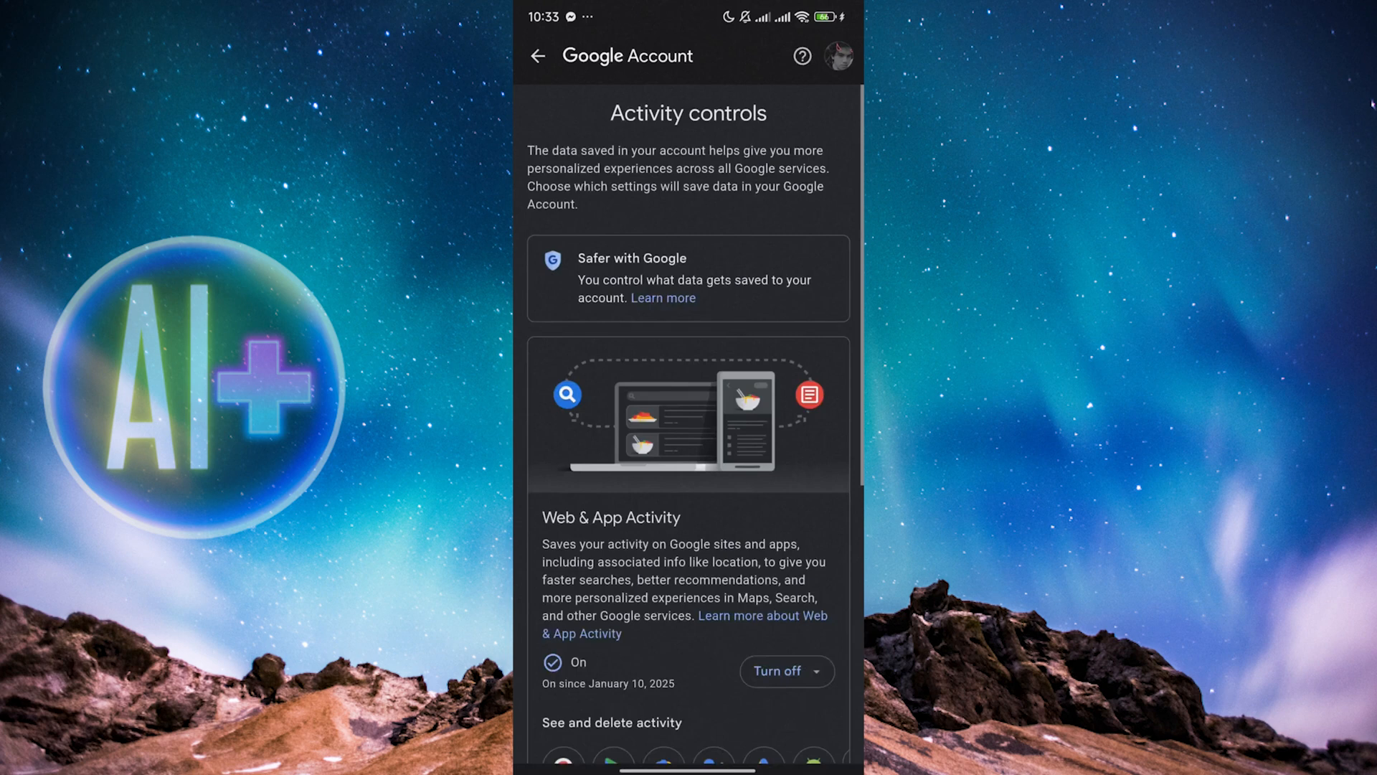
Reveal the Turn off choices for Web & App Activity on the Activity controls page
scroll("down", 3)
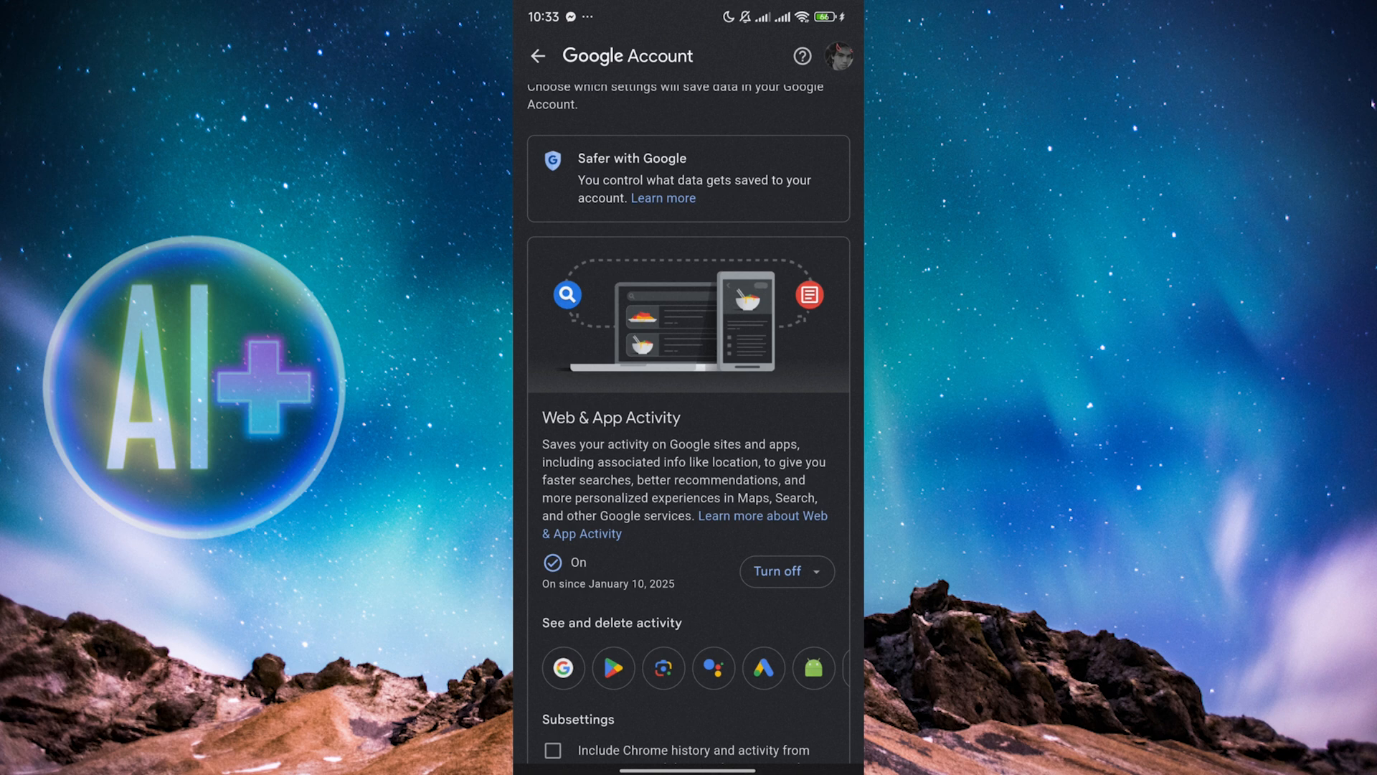
scroll("down", 3)
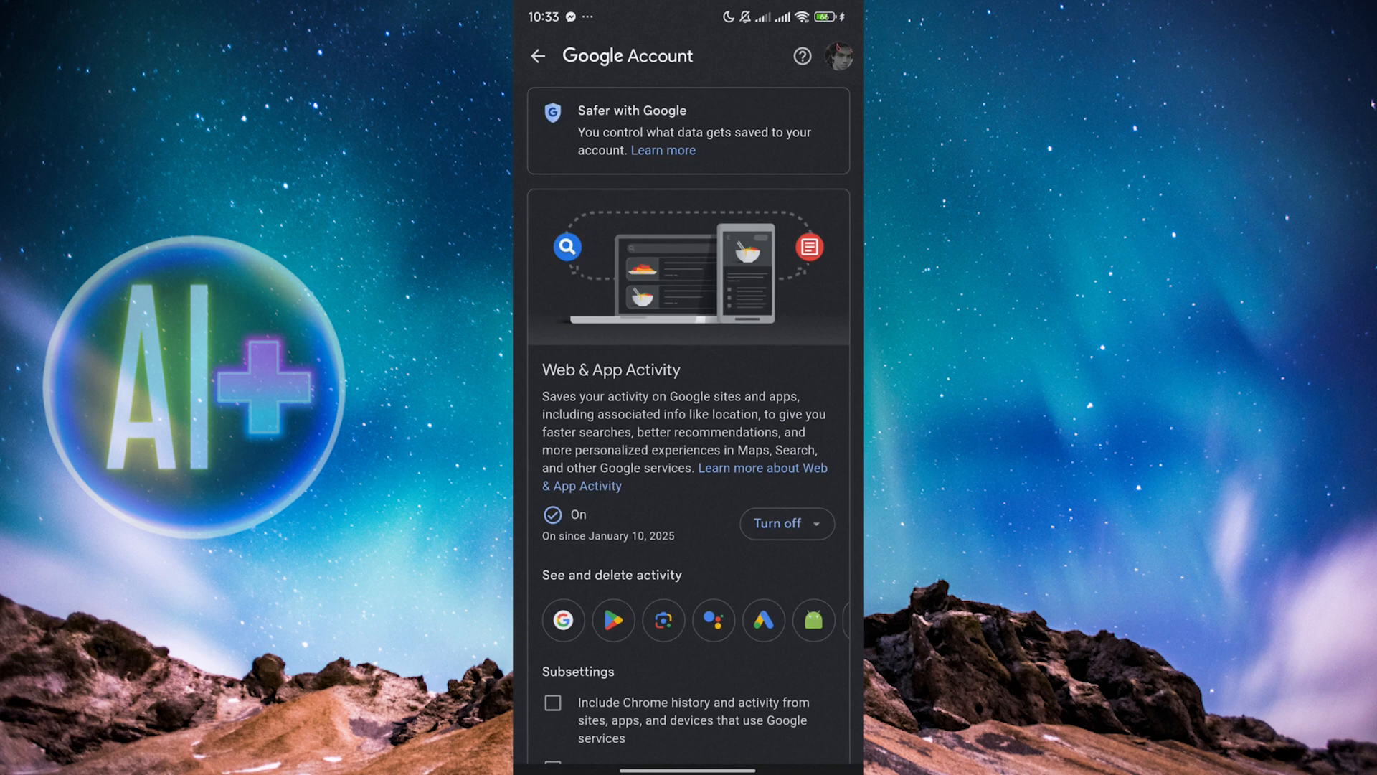
left_click(824, 524)
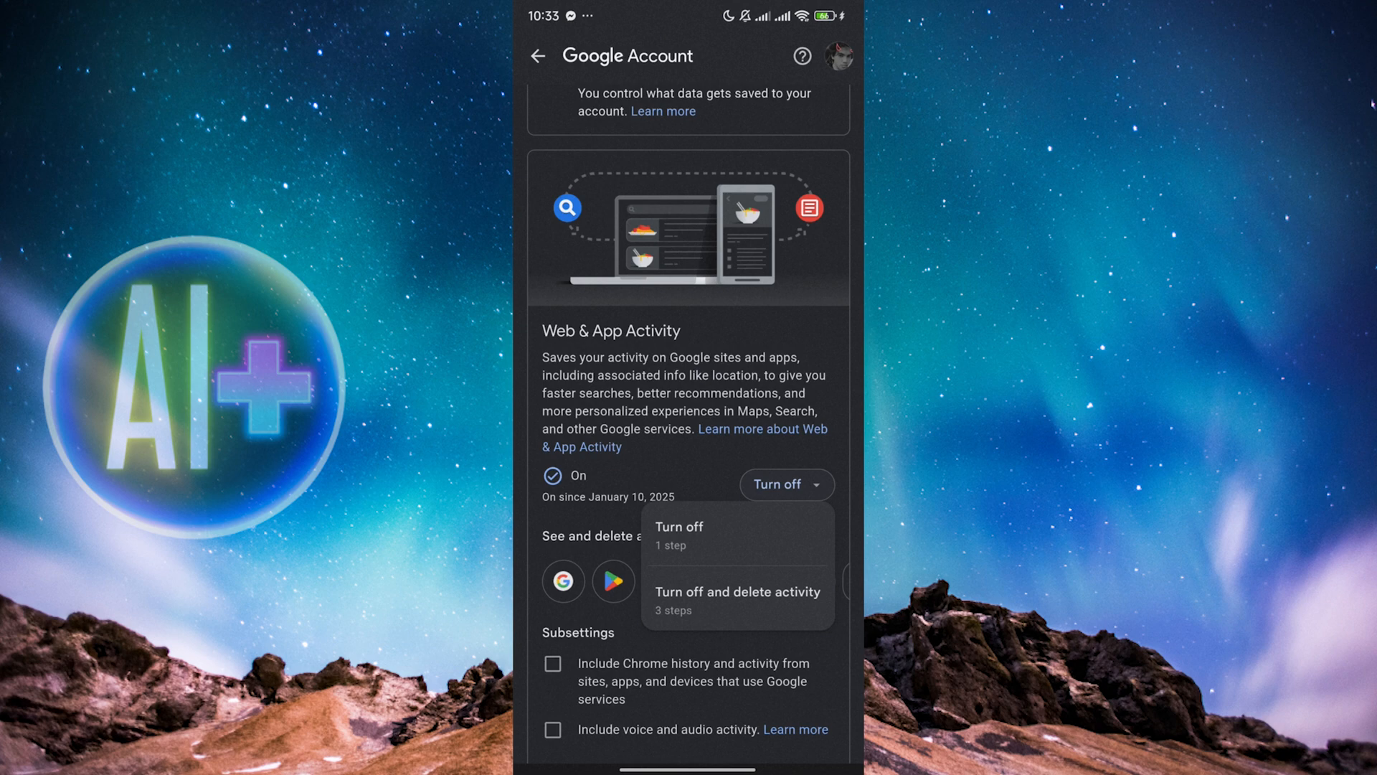
Choose Turn off (without deleting history) and acknowledge with Got it
left_click(679, 534)
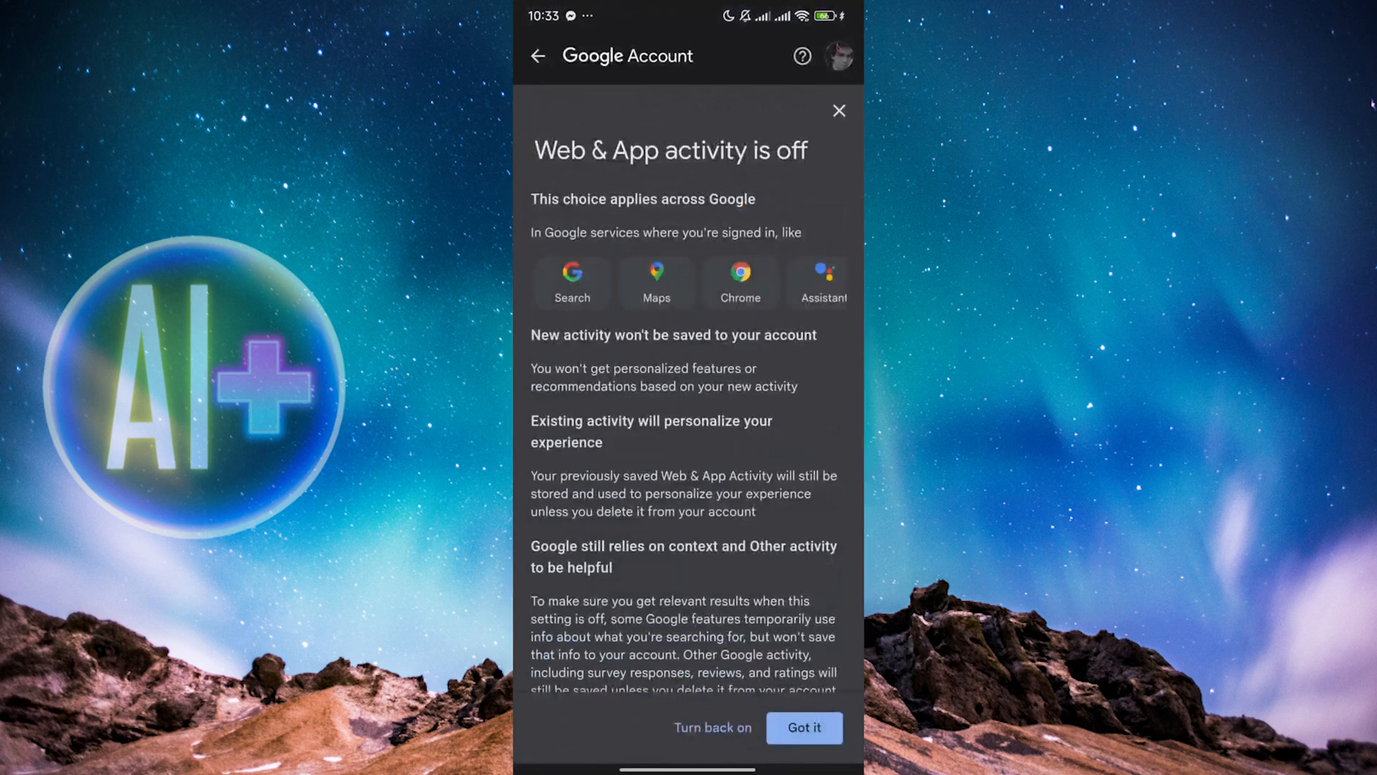
scroll("down", 3)
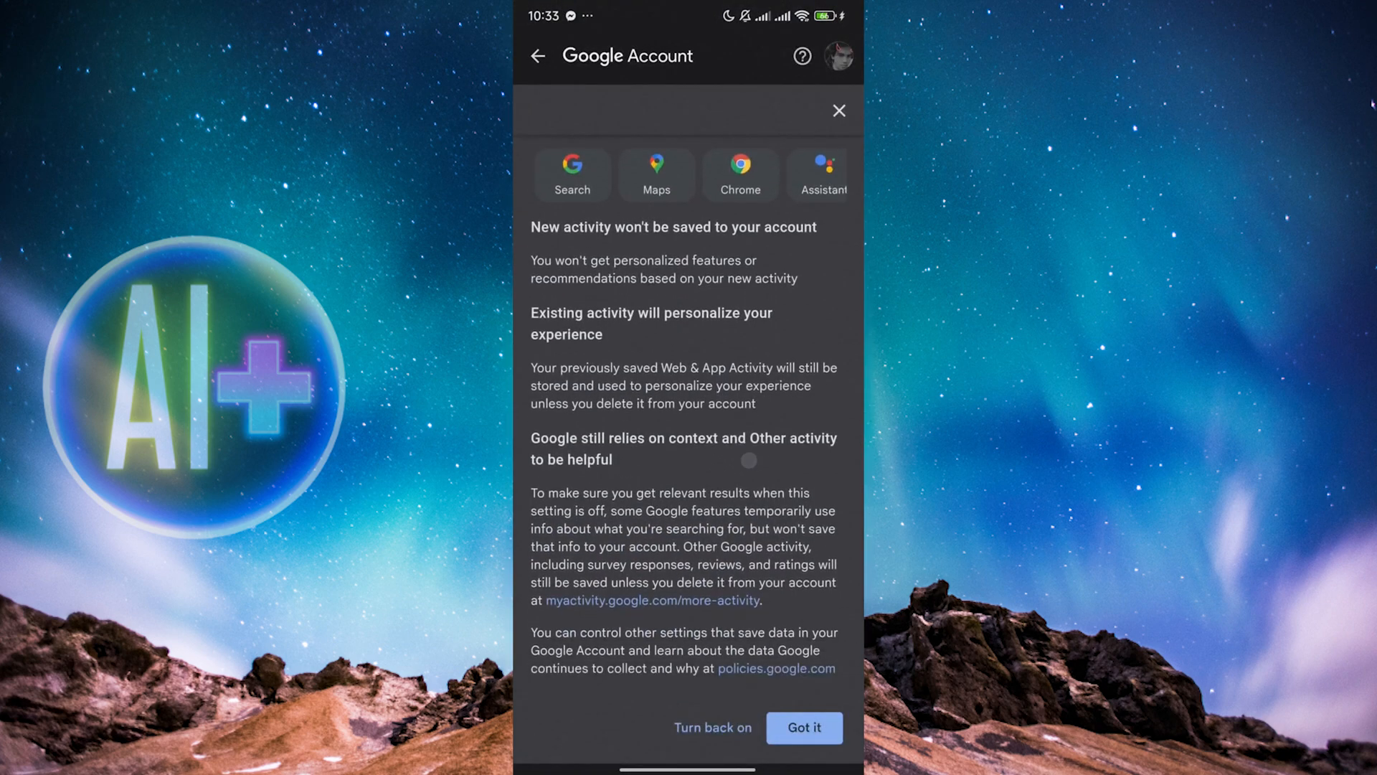
left_click(804, 728)
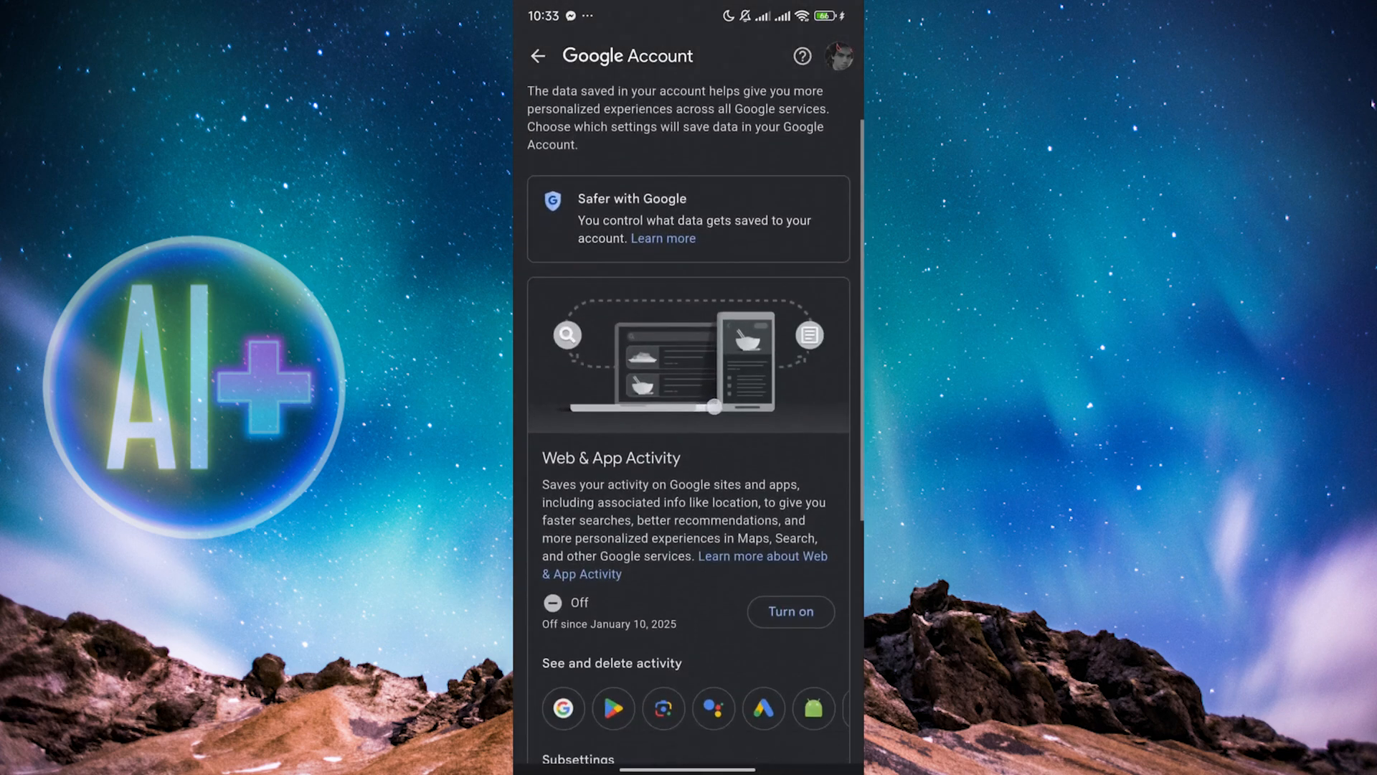
scroll("down", 3)
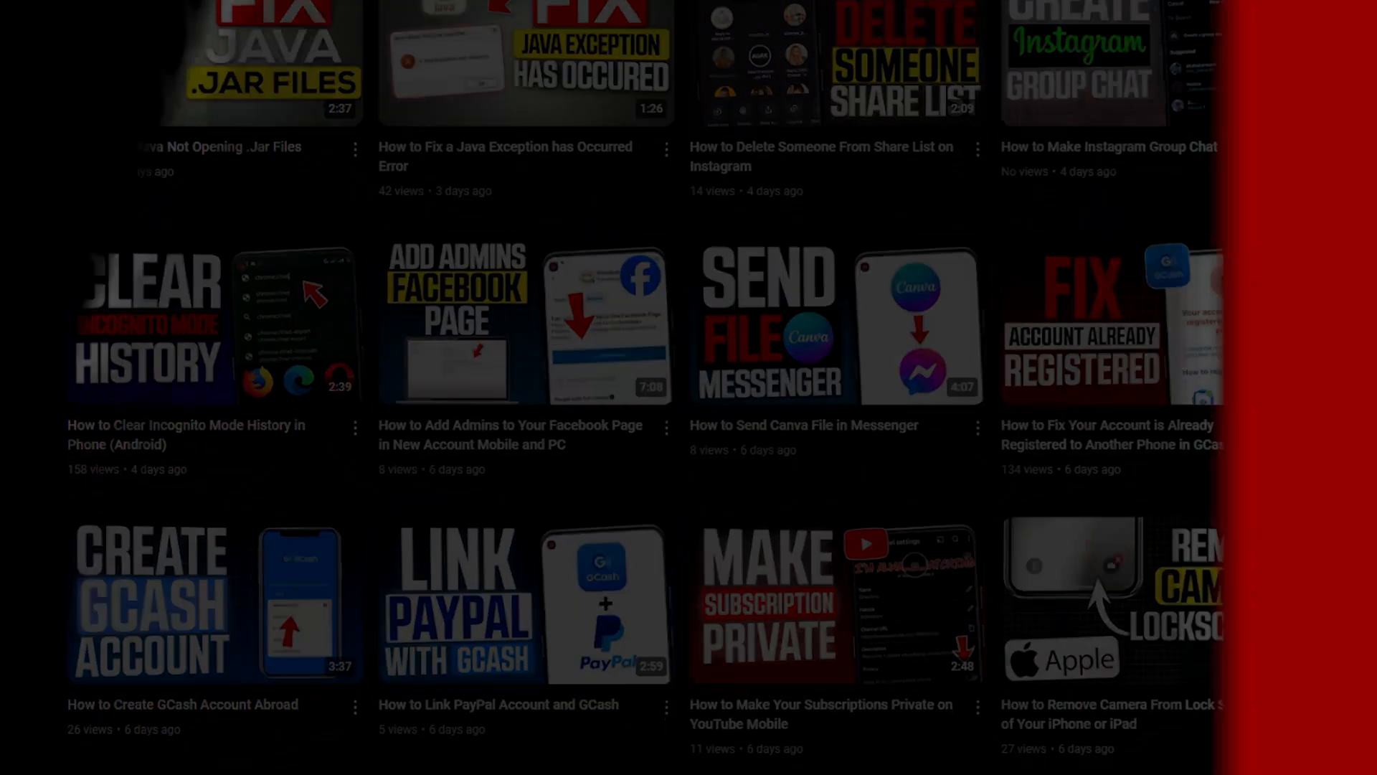
scroll("down", 3)
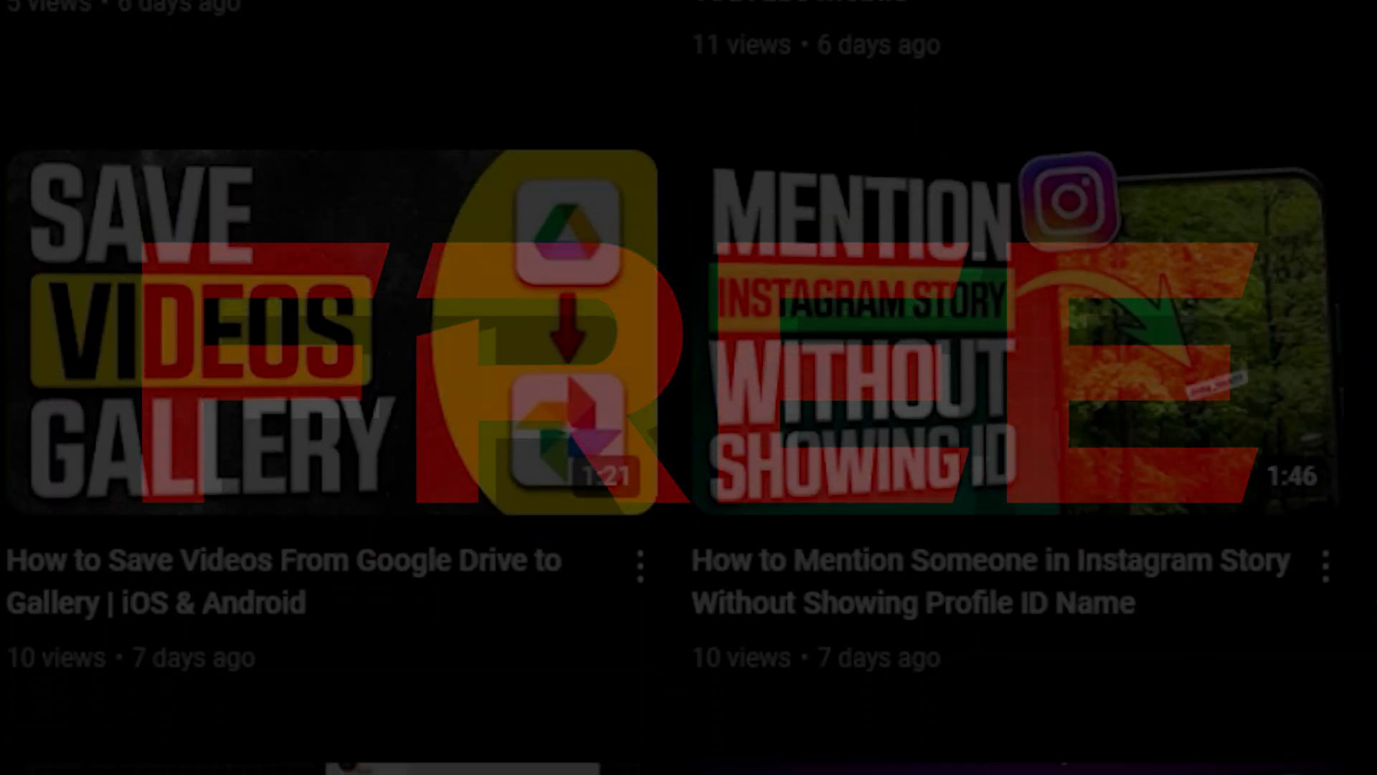
scroll("down", 3)
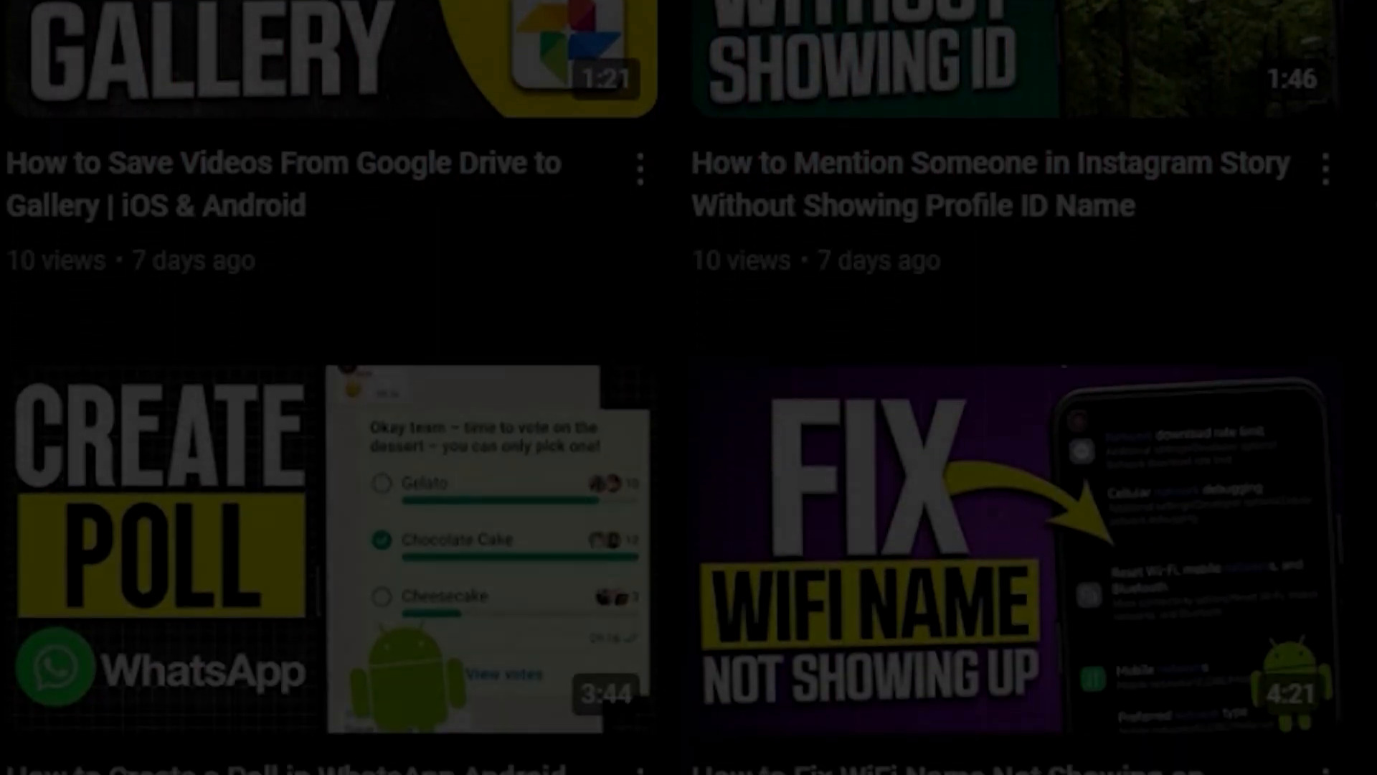